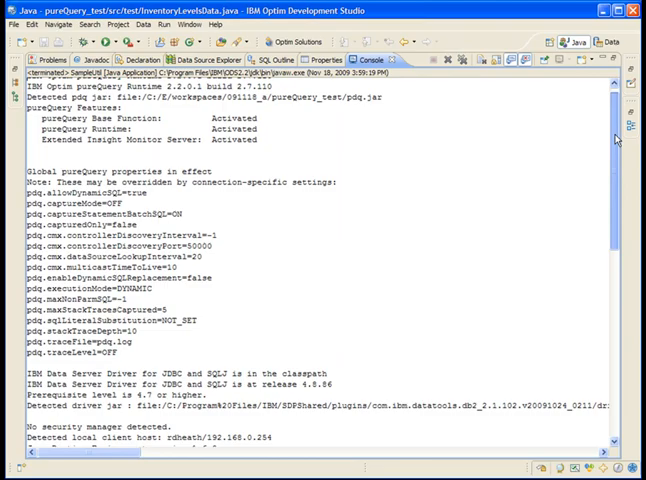
Scroll down through the pureQuery runtime and JDBC driver details in the Console output
scroll("down", 3)
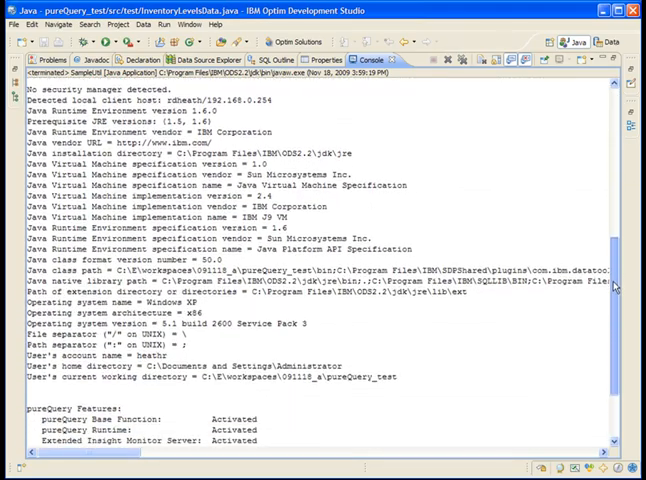
scroll("down", 3)
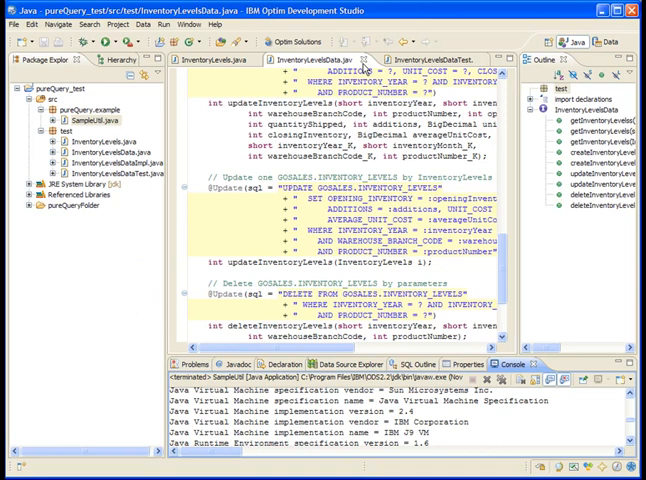
mouse_move(360, 64)
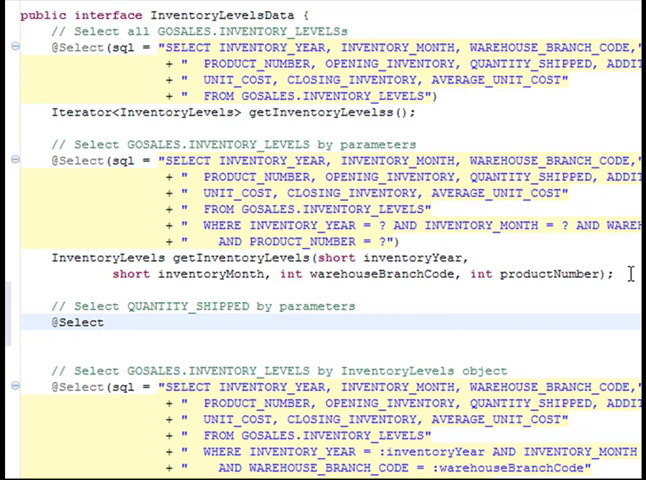
type("(sql =")
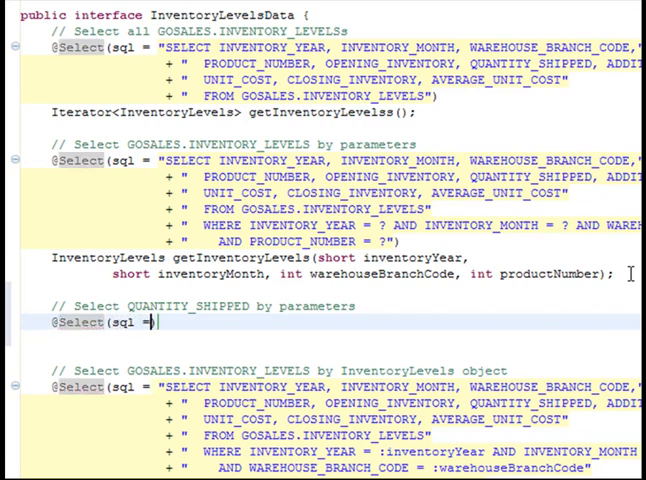
type("\"\"")
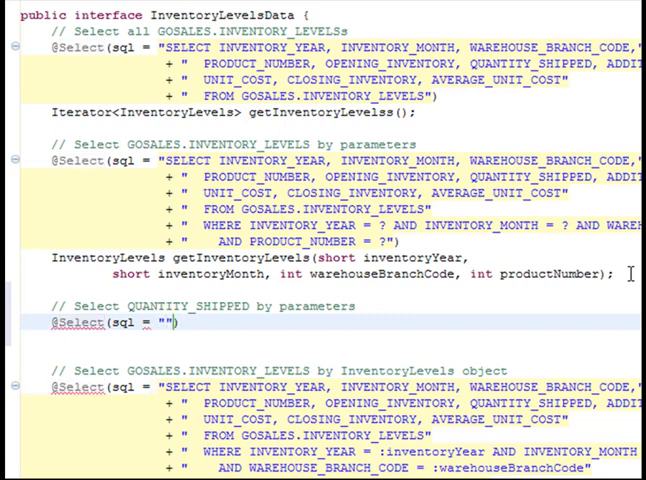
type("SE")
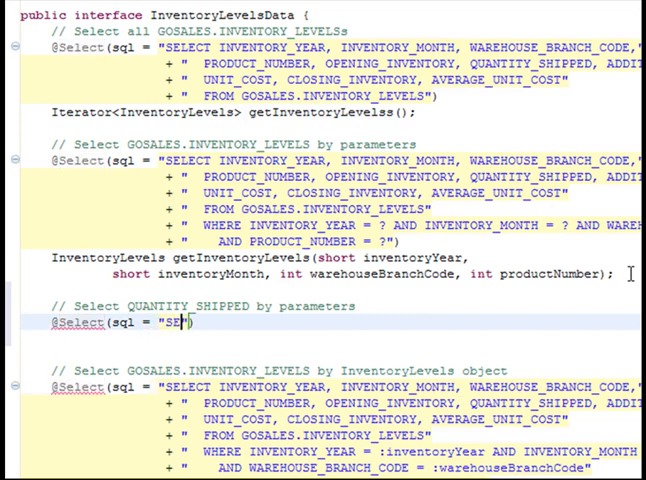
type("LECT")
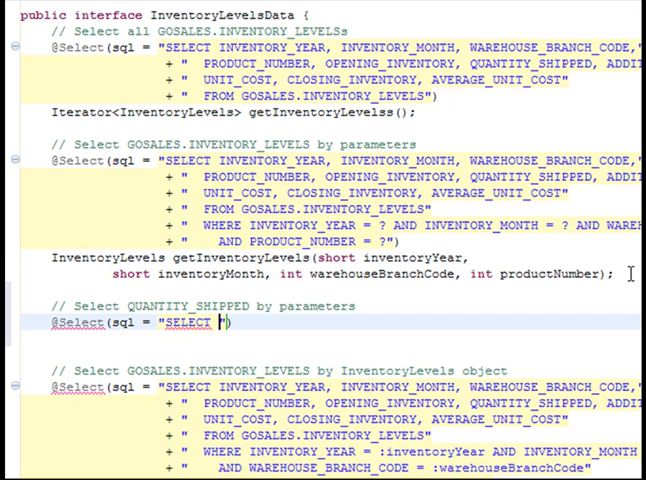
type("\" \"")
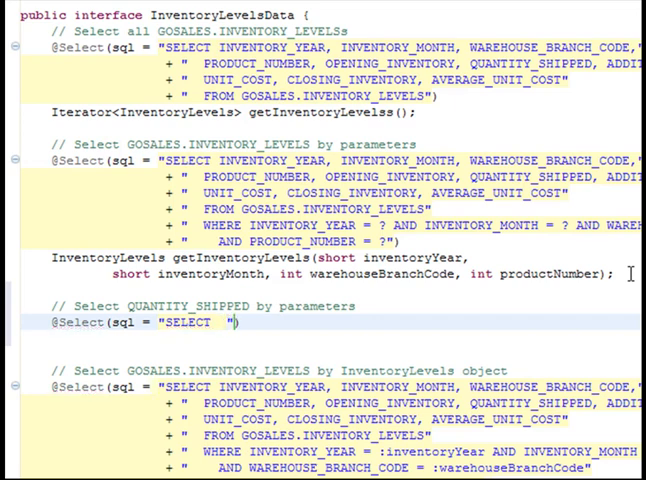
type("FROM")
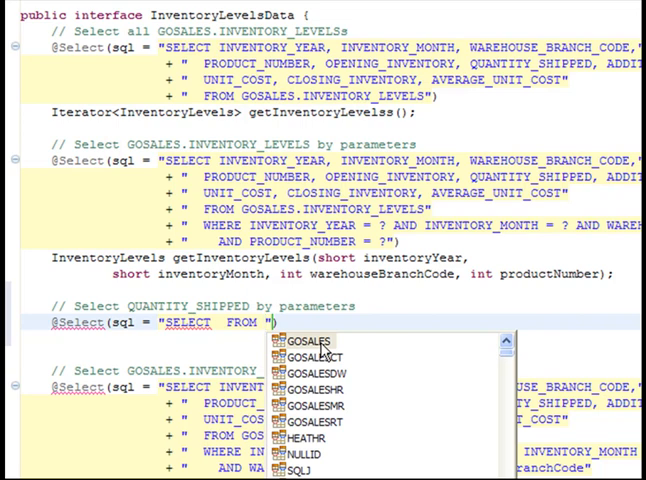
double_click(312, 340)
type("_LEVELS WHERE INVENTORY_YEAR = ? AND INVENTORY_MONTH = ? AND WAREHOUSE_BRANCH_CODE = ? AND  PRODUCT_NUMBER = ?")
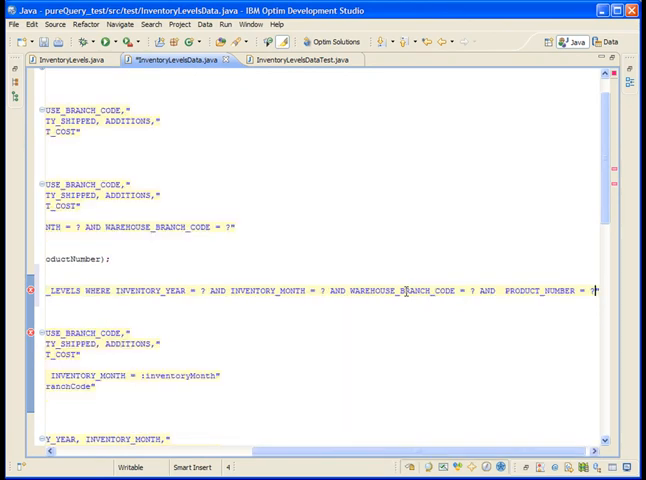
Reformat the QUANTITY_SHIPPED query's SQL with pureQuery Format SQL
left_click(304, 292)
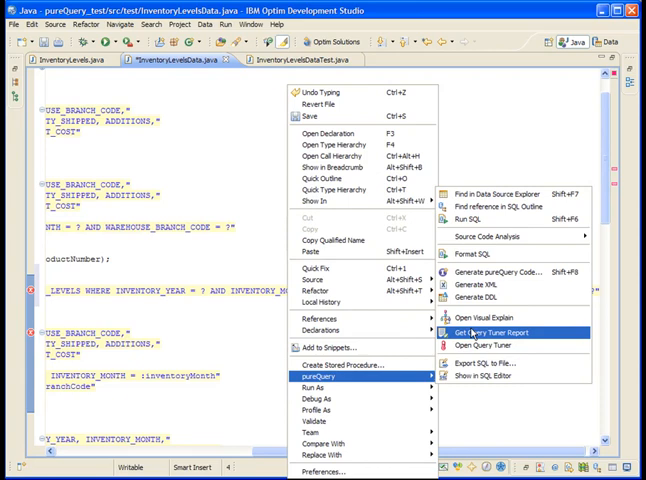
mouse_move(482, 264)
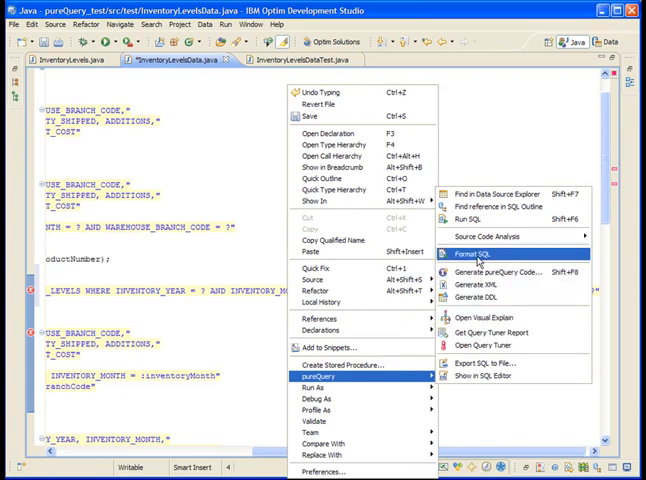
left_click(482, 260)
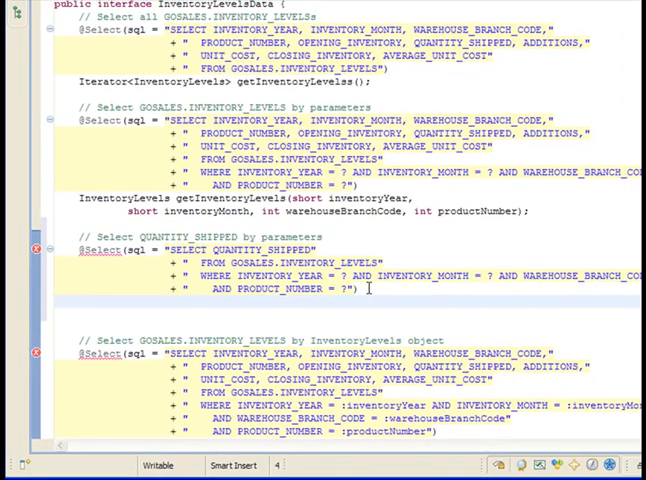
Declare int getQuantityShipped(short inventoryYear, short inventoryMonth, int warehouseBranchCode, int productNumber)
type("int getQuantityShipped(short inventoryYear, short inventoryMonth, int warehouseBranchCode, int productNumber);")
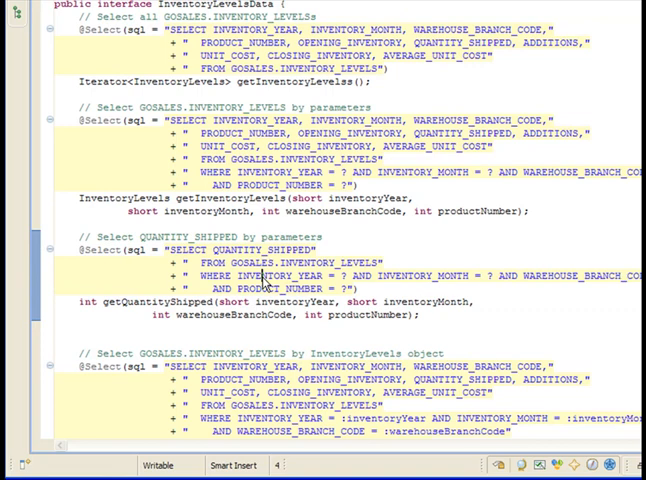
mouse_move(260, 280)
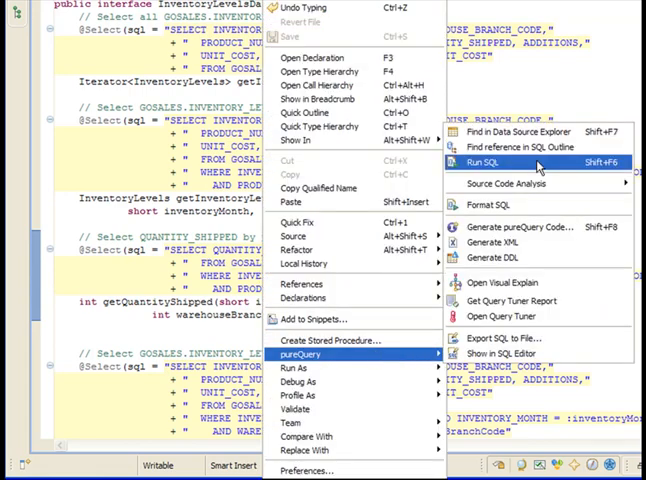
Run the query's SQL with host values 2007 and 10110 and view the returned rows in Result1
left_click(488, 162)
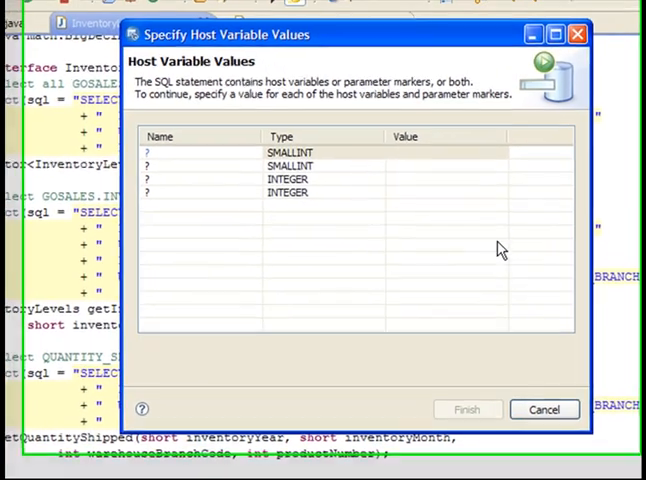
type("2007")
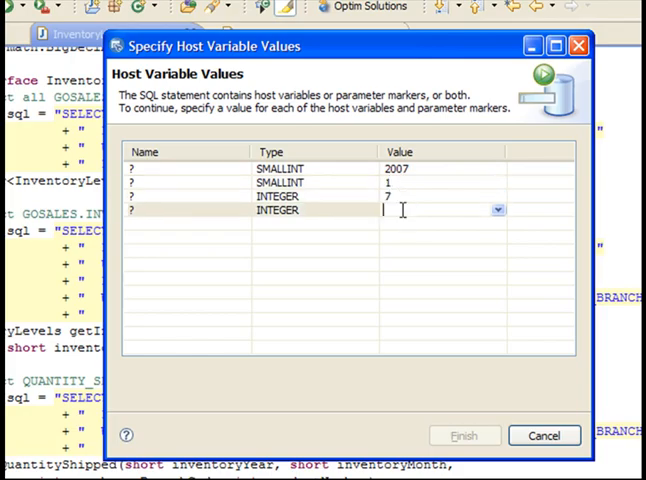
type("10110")
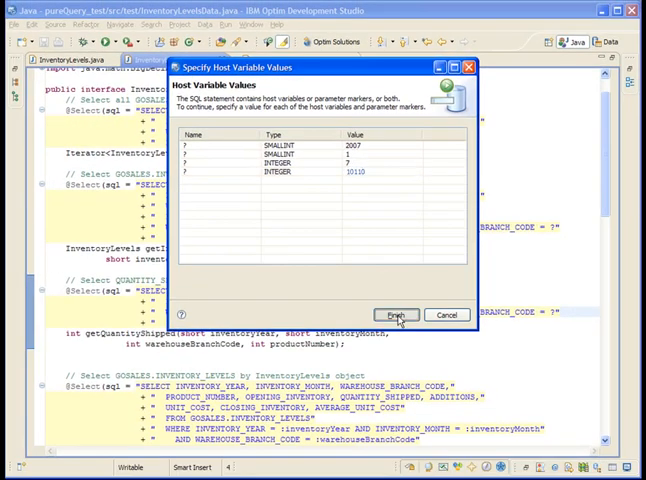
left_click(396, 314)
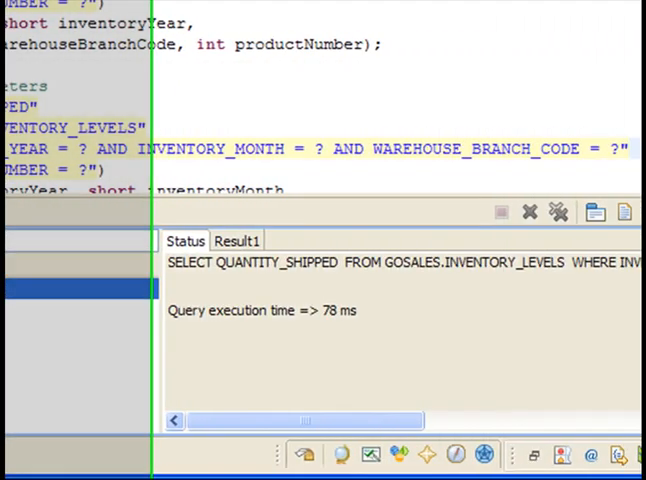
left_click(86, 240)
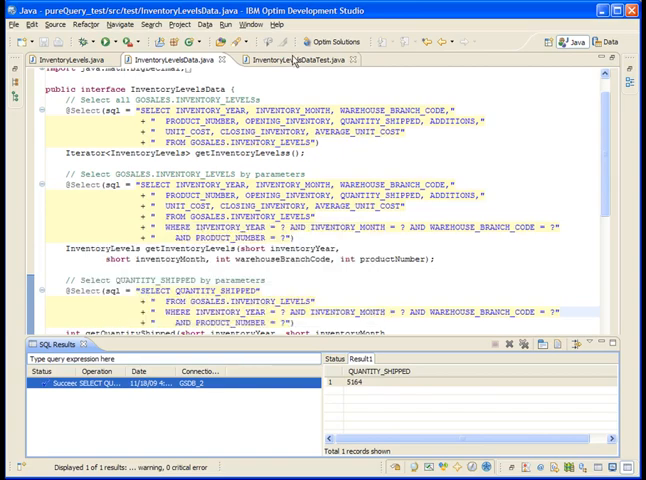
Switch to InventoryLevelsDataTest.java and scroll through its main method's test calls
left_click(290, 60)
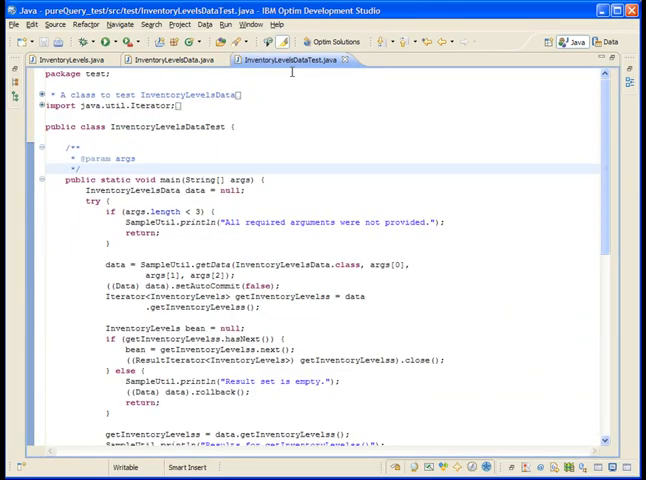
scroll("down", 3)
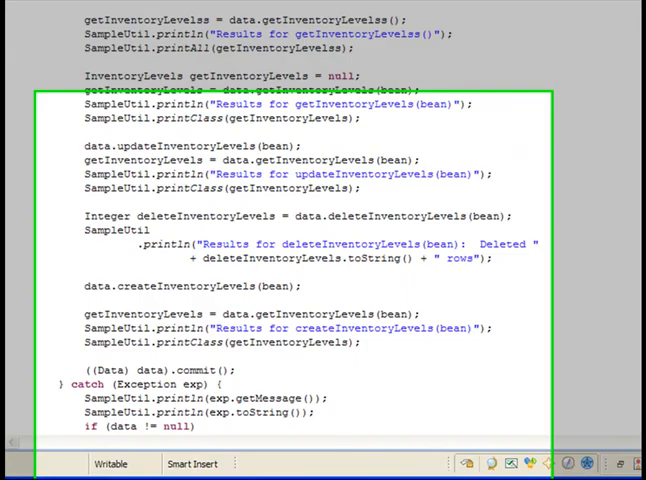
scroll("down", 3)
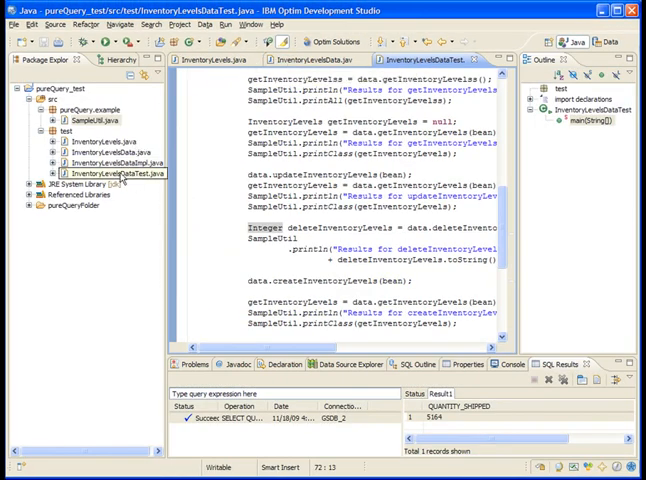
Create a run configuration for InventoryLevelsDataTest with program argument jdbc:db2://localhost:50000/GSDB
right_click(96, 172)
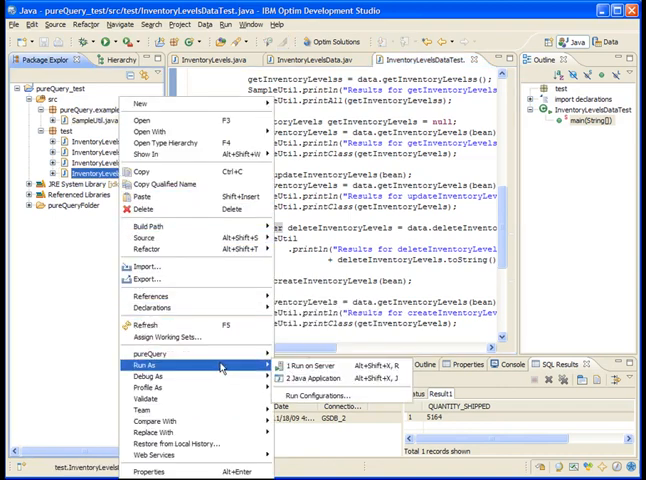
mouse_move(316, 396)
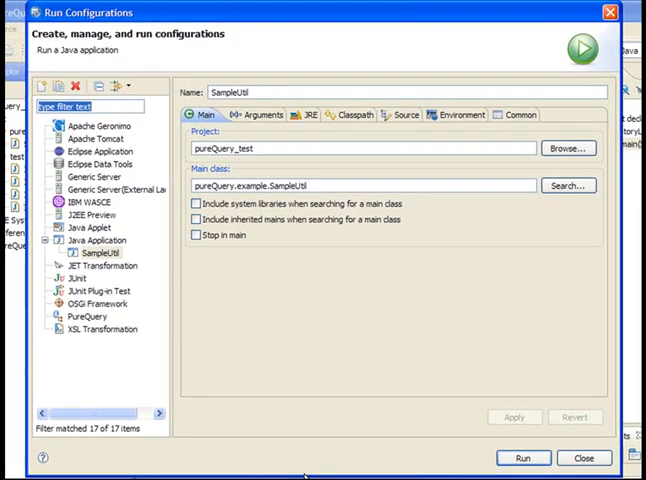
left_click(122, 252)
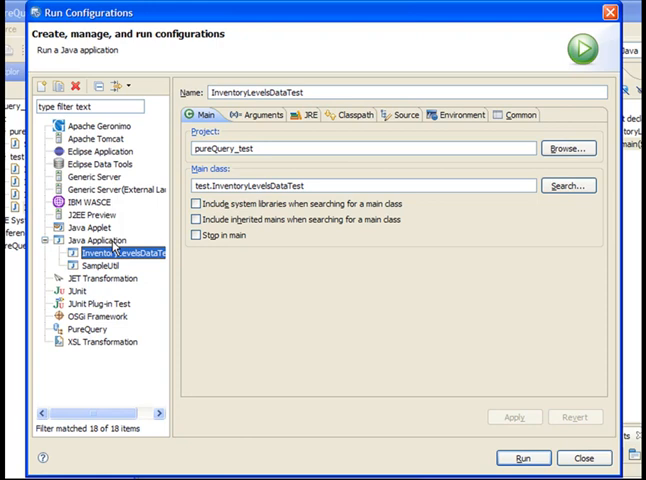
mouse_move(266, 122)
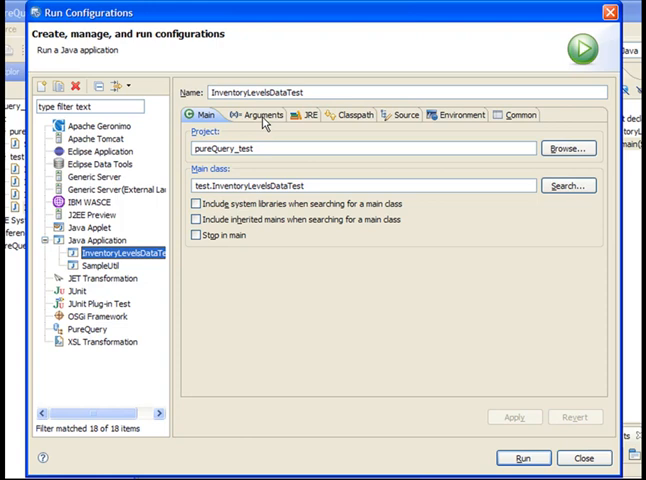
left_click(258, 114)
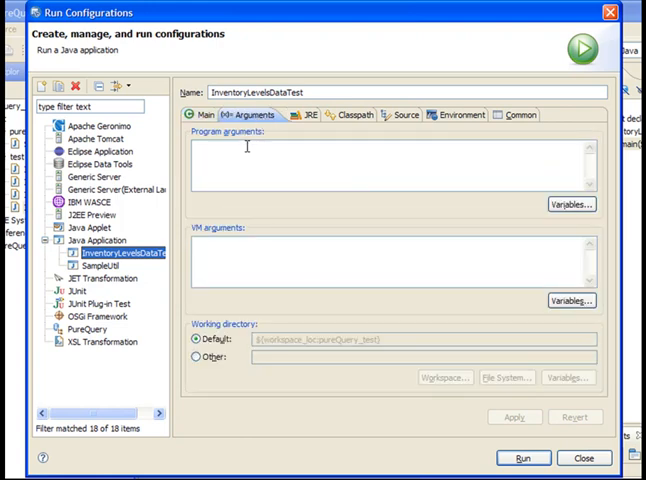
type("jdbc:db2://localhost:50000/GSDB")
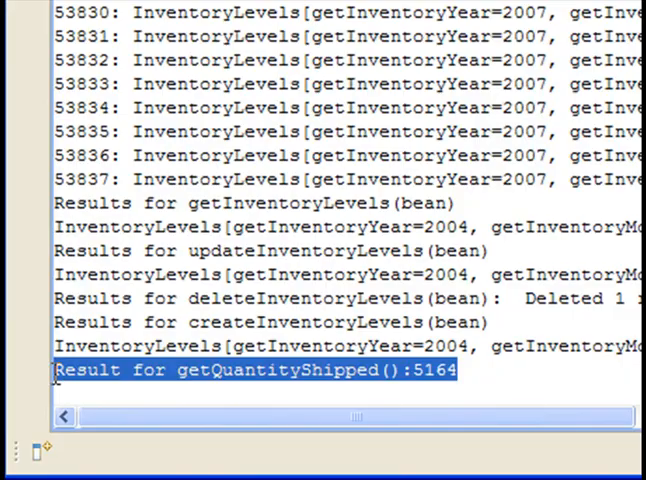
Switch to the SQL Outline view listing the GOSALES schema
left_click(276, 60)
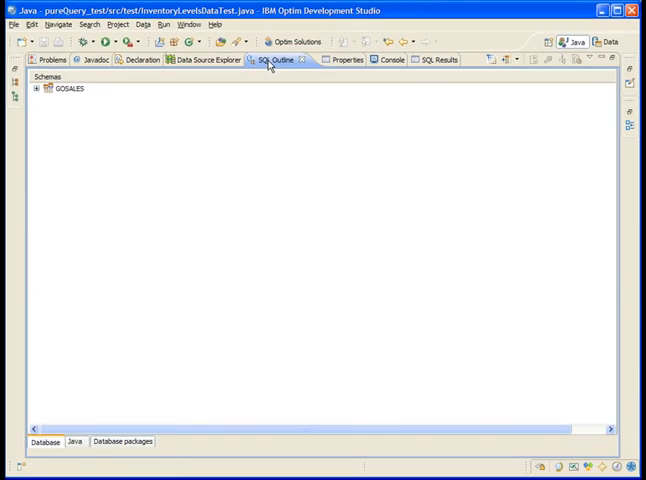
Expand GOSALES and the project node under the INVENTORY_LEVELS SELECT to show the calling method
left_click(36, 88)
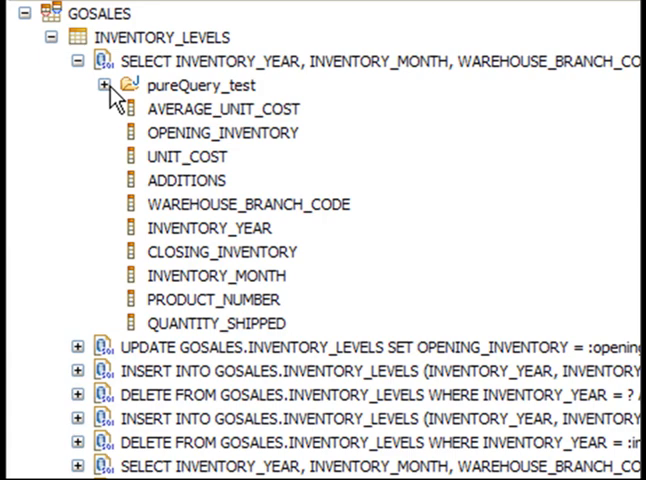
left_click(108, 86)
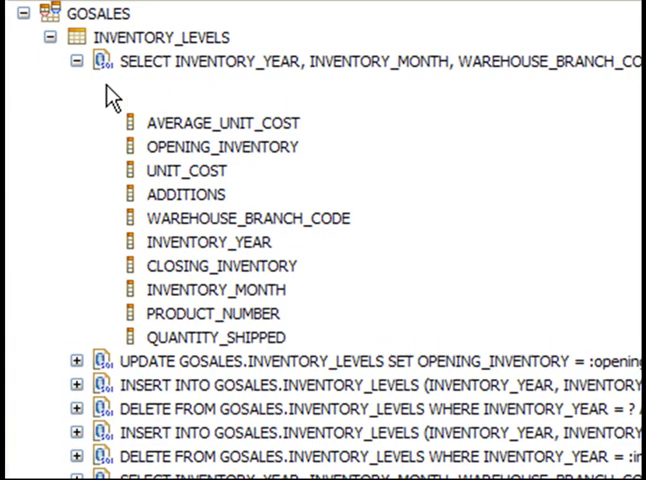
left_click(76, 60)
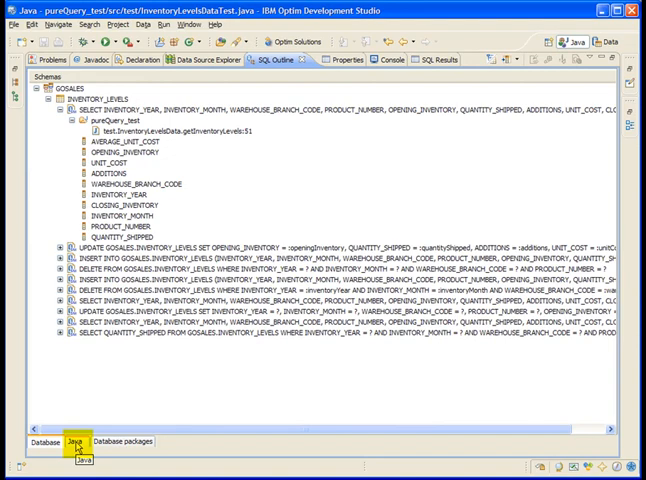
View the outline by Java project, expand pureQuery_test > test > InventoryLevelsData.java > Line 51 SELECT columns, then return to database view
left_click(72, 440)
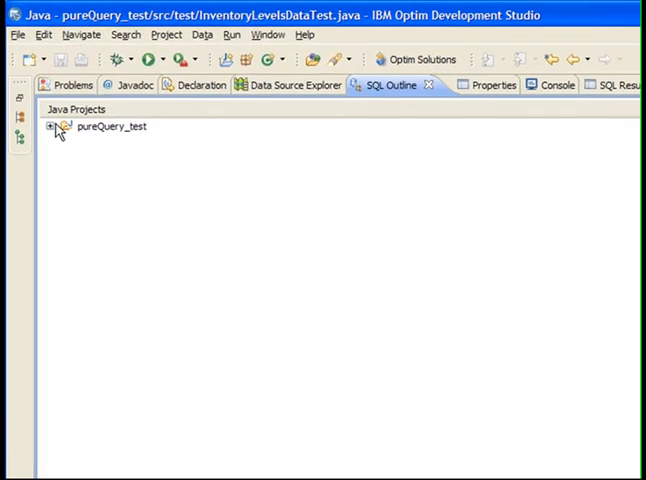
left_click(52, 126)
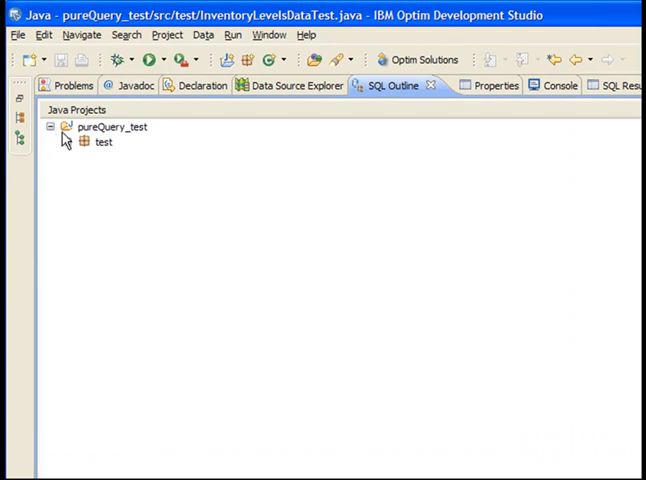
left_click(84, 142)
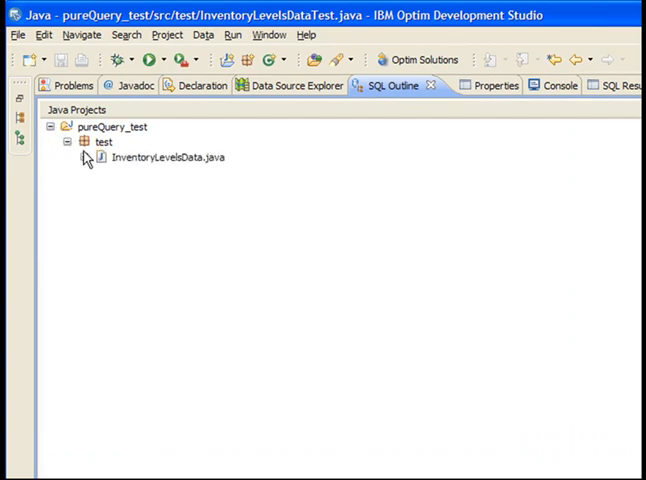
left_click(86, 156)
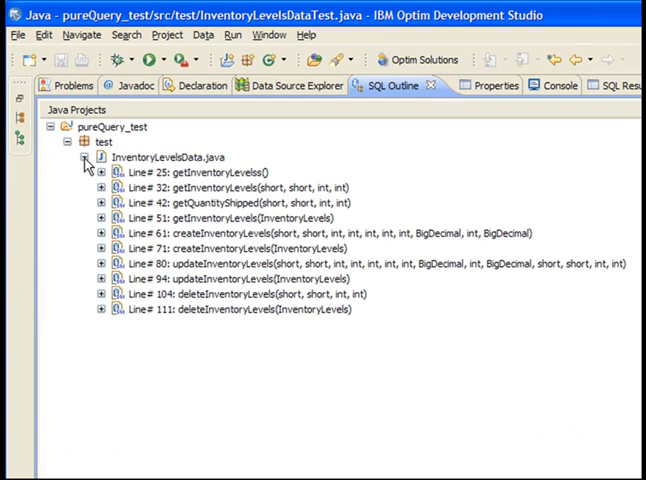
mouse_move(104, 228)
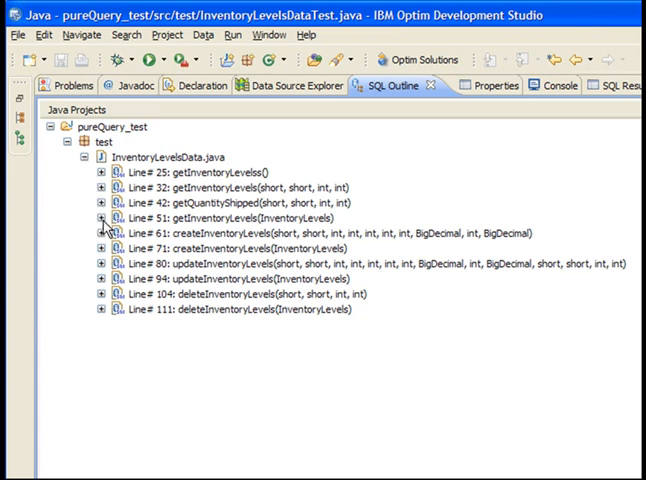
left_click(100, 216)
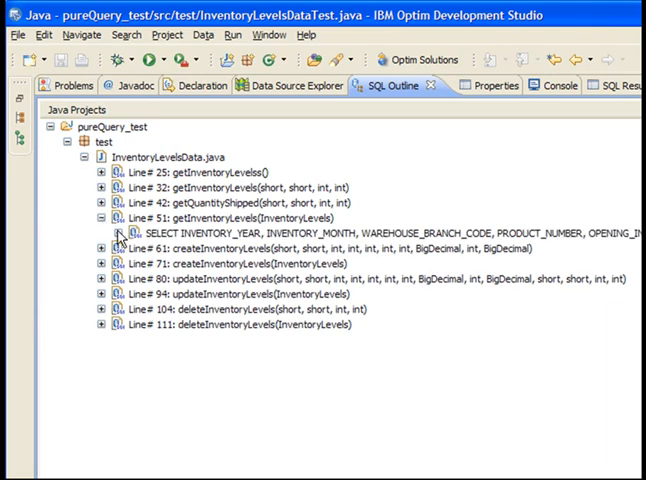
left_click(104, 232)
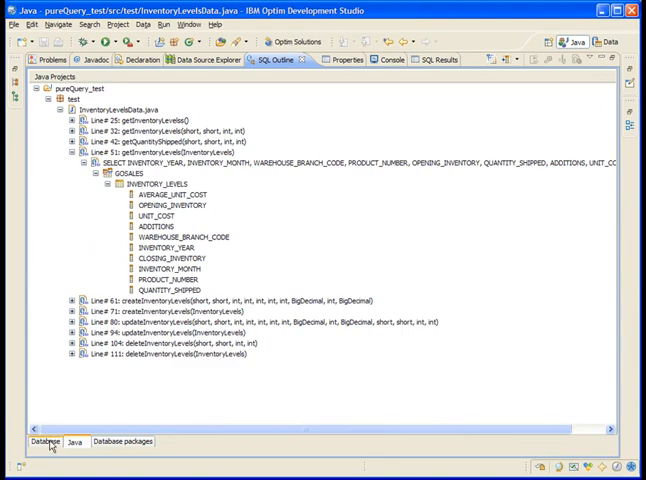
left_click(48, 440)
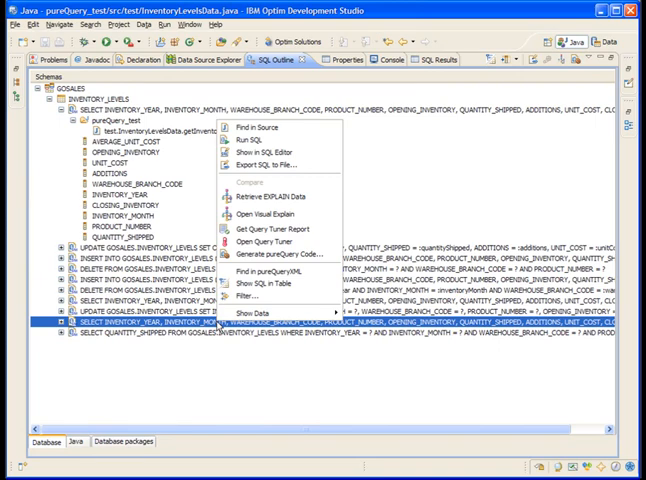
mouse_move(262, 140)
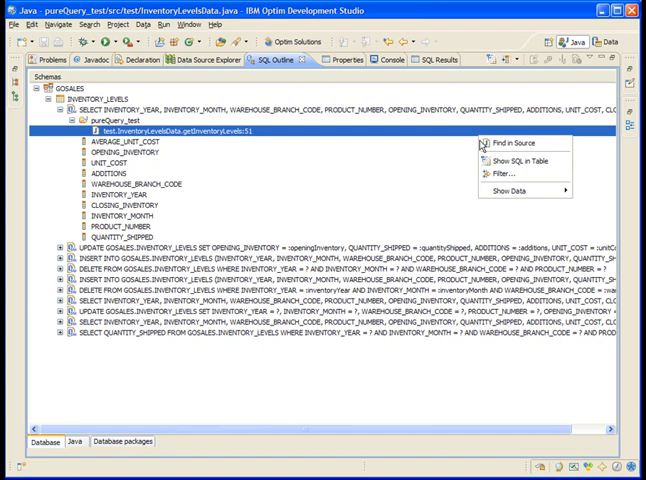
mouse_move(508, 174)
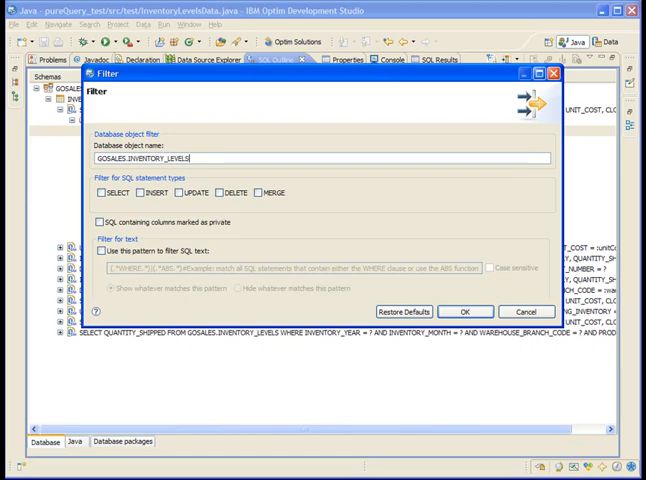
Keep only SELECT statements on GOSALES.INVENTORY_LEVELS in the SQL outline filter
left_click(140, 192)
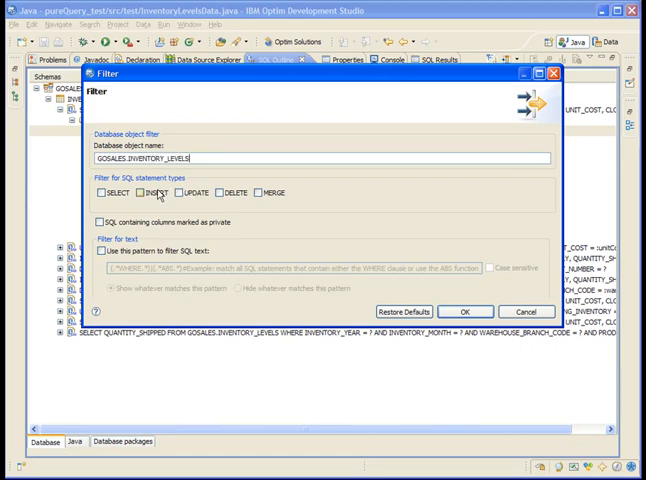
left_click(100, 192)
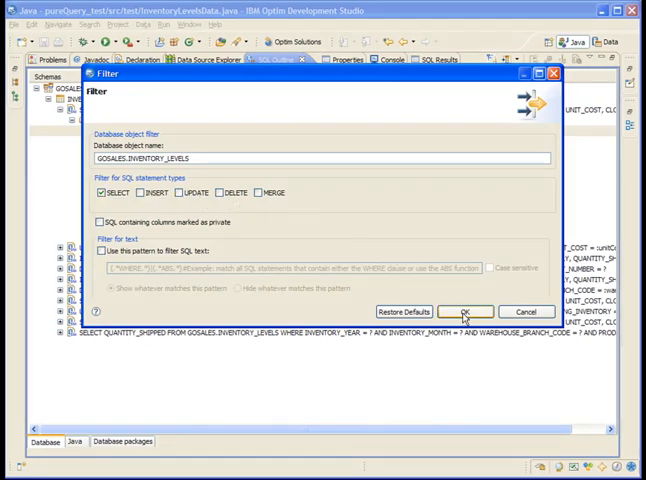
left_click(464, 312)
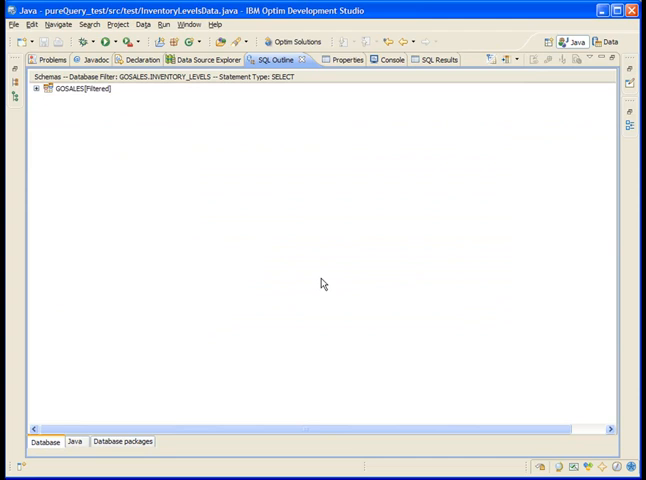
mouse_move(40, 94)
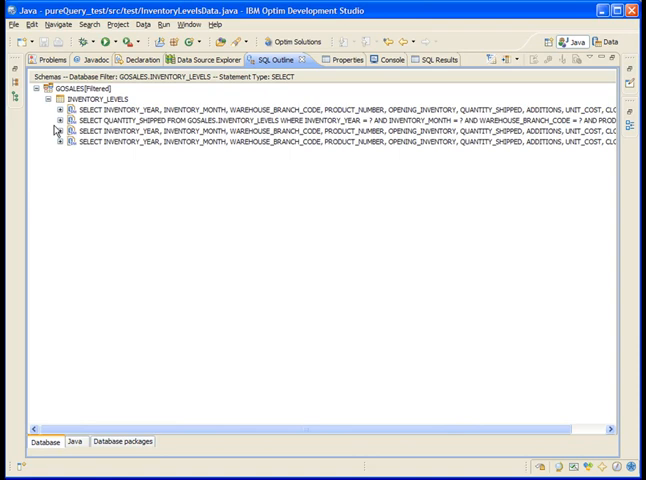
Expand GOSALES[Filtered] > INVENTORY_LEVELS and bring up actions for a SELECT statement
right_click(200, 132)
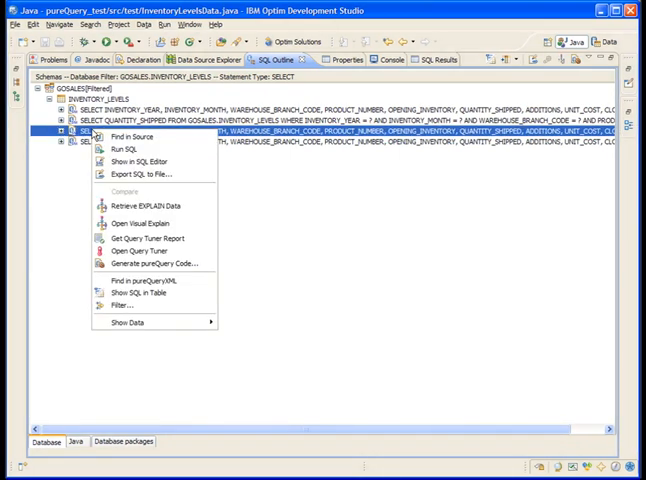
mouse_move(126, 148)
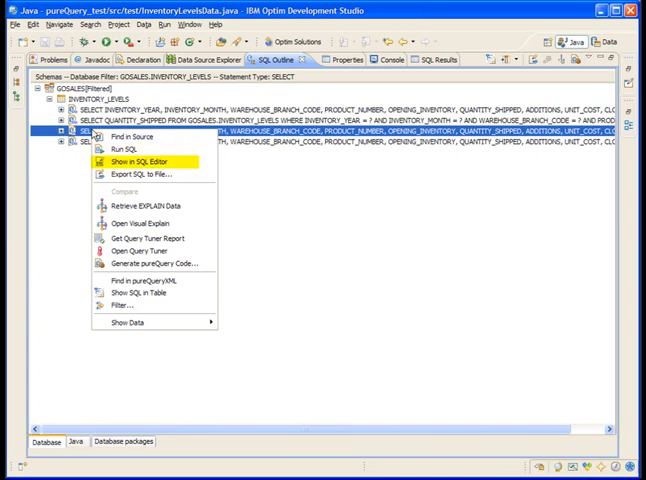
mouse_move(140, 172)
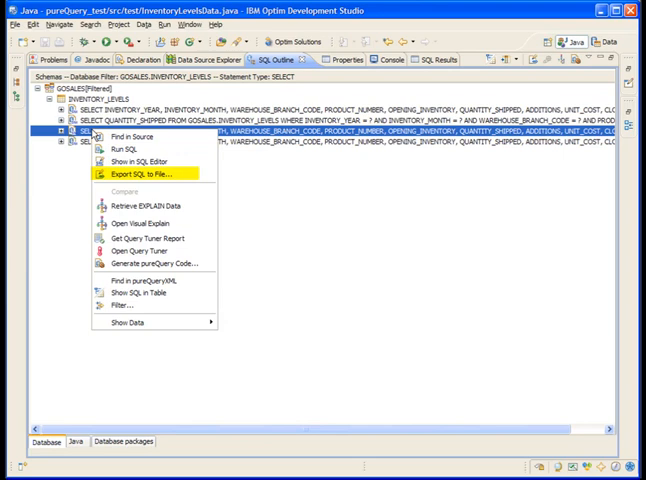
mouse_move(140, 204)
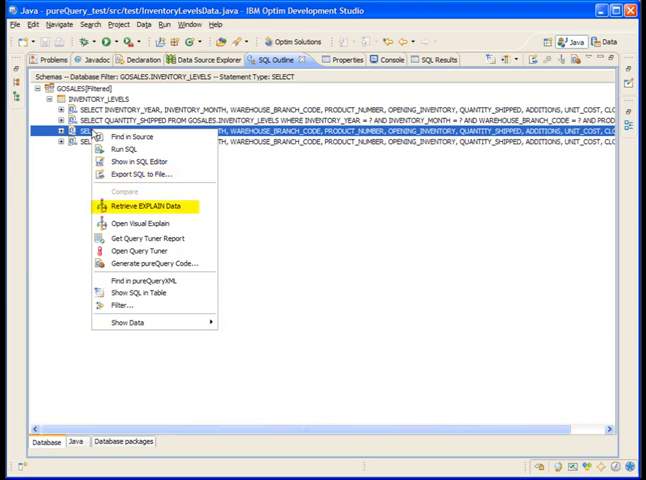
mouse_move(136, 220)
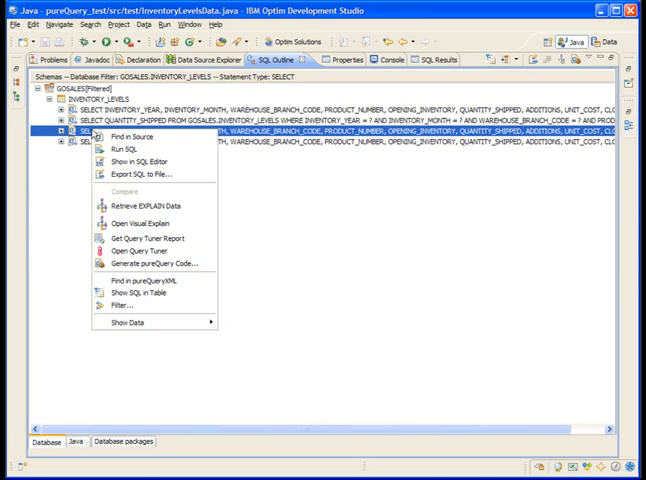
mouse_move(144, 238)
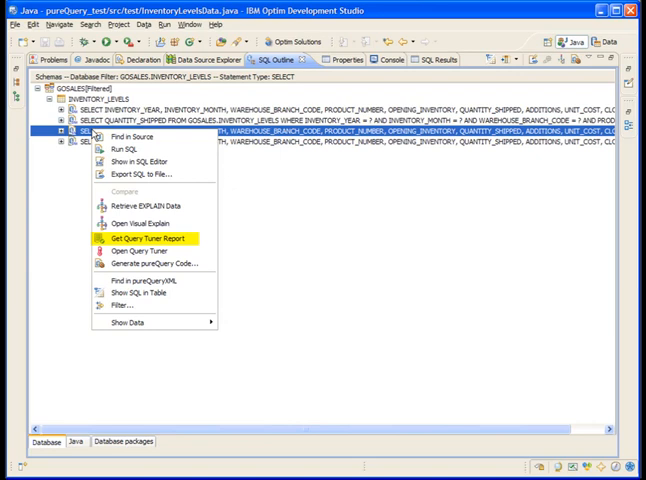
mouse_move(144, 246)
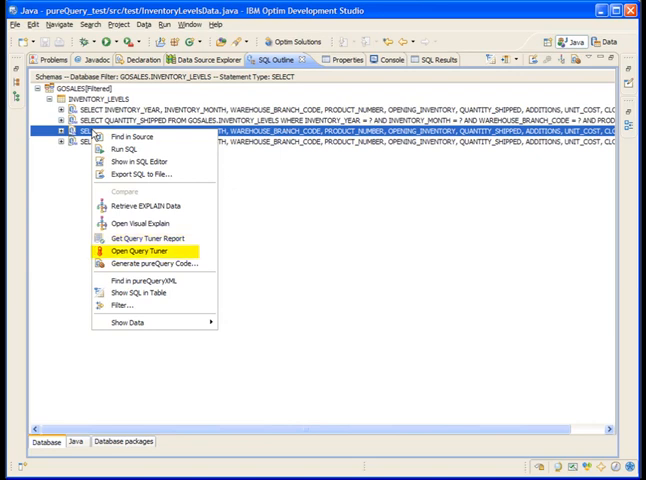